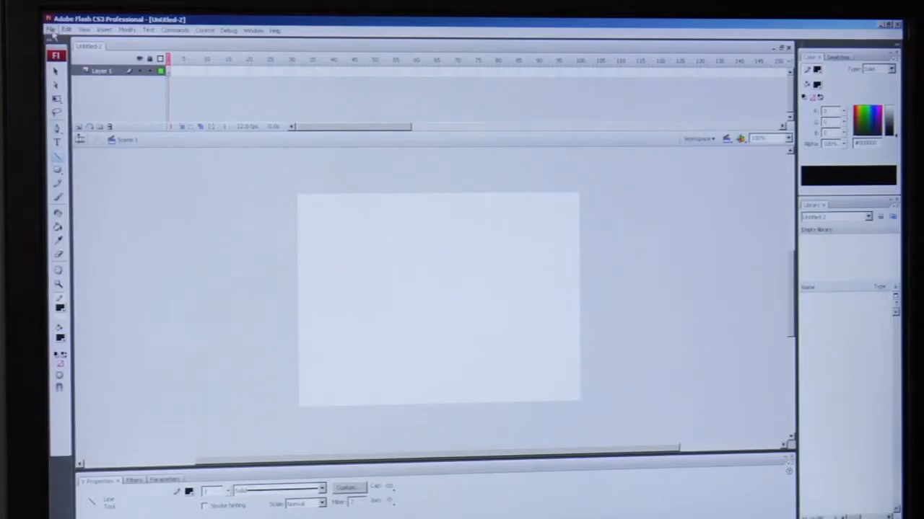
Step: Open the File menu and head to Import > Import to Library
click(52, 29)
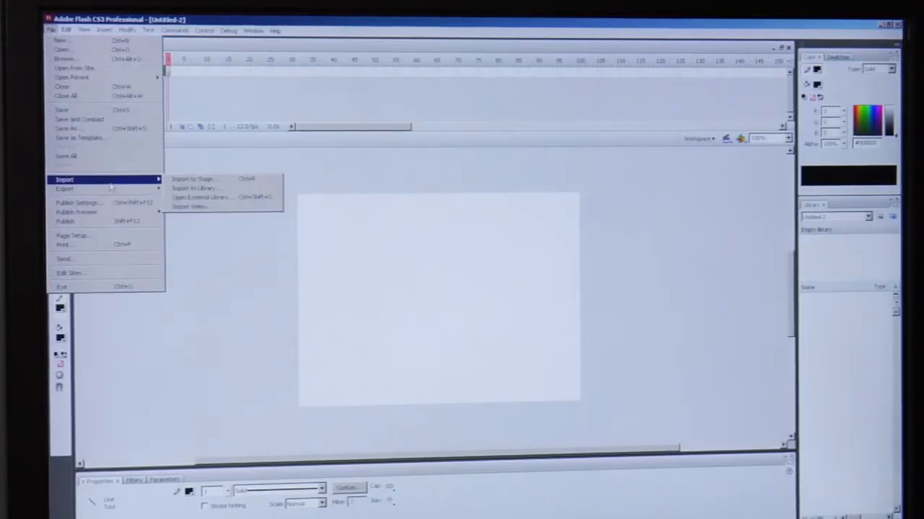
mouse_move(195, 188)
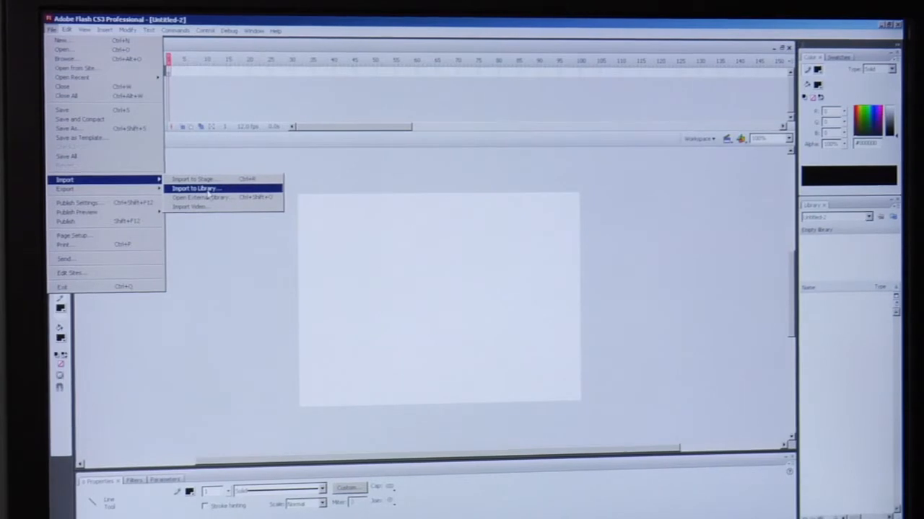